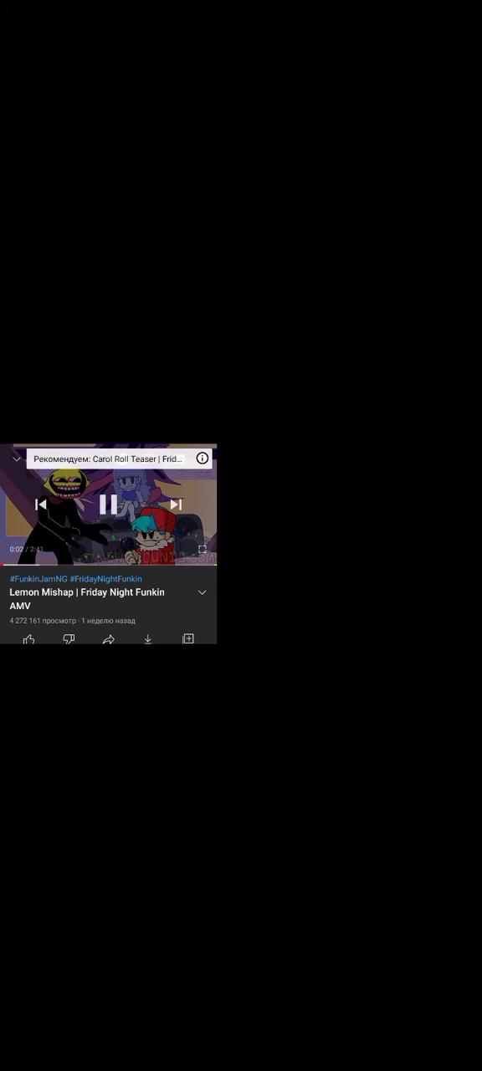
Step: Switch the Lemon Mishap | Friday Night Funkin AMV video to landscape fullscreen
{"action": "left_click", "coordinate": [201, 549]}
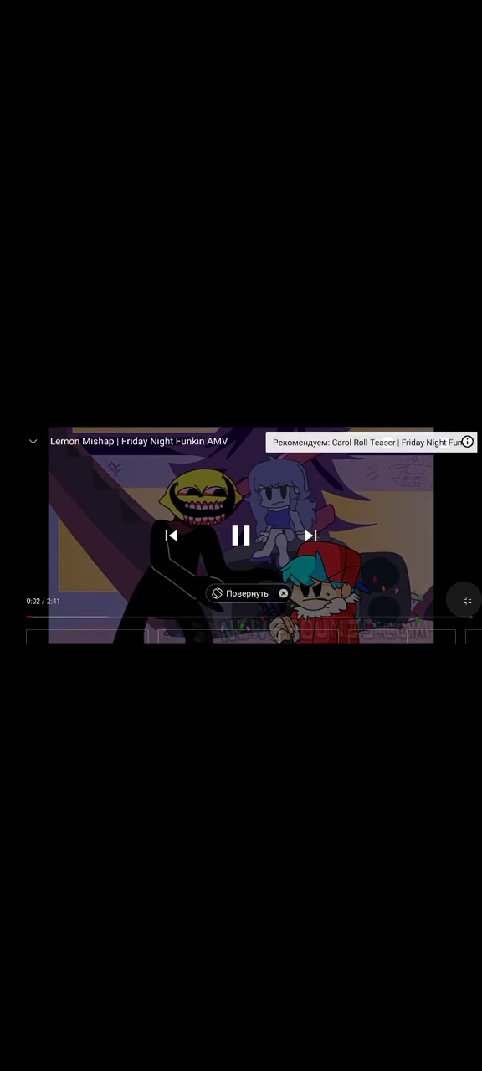